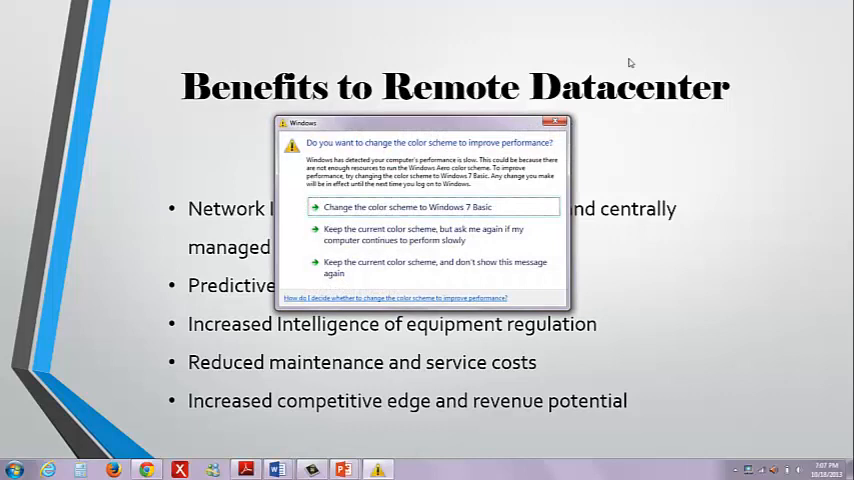
{"action": "mouse_move", "coordinate": [482, 56]}
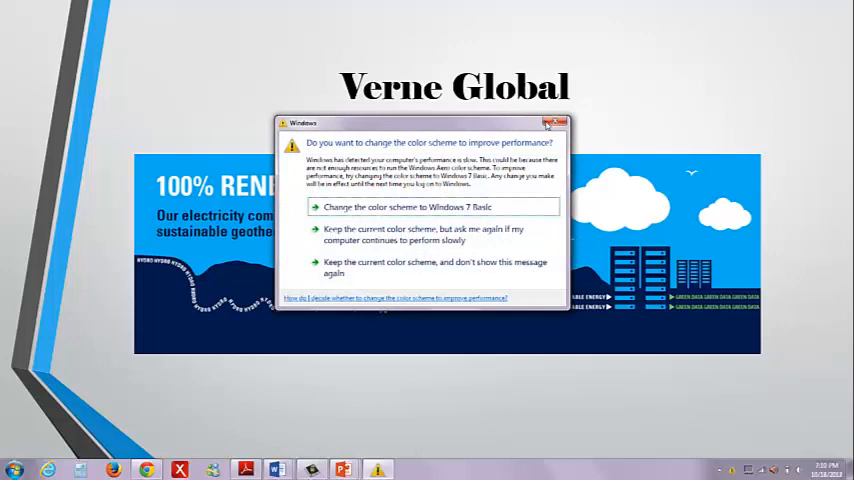
Step: Close the Windows color-scheme warning so the Verne Global bullet slide shows
{"action": "left_click", "coordinate": [557, 122]}
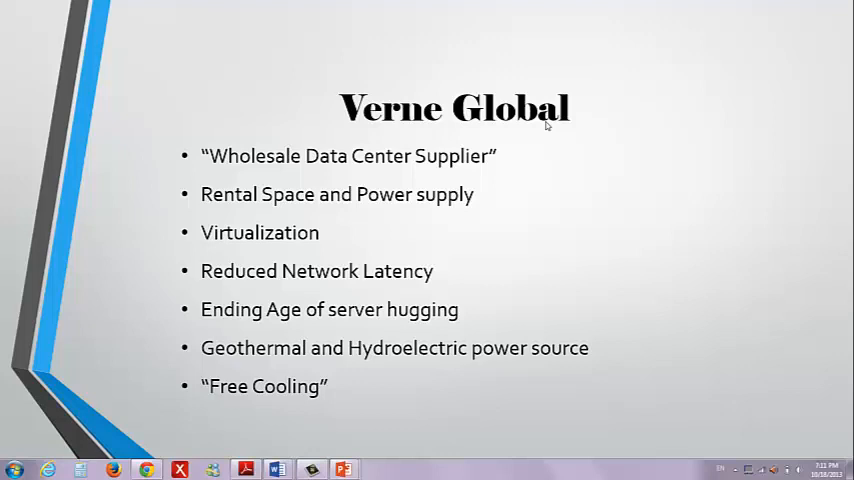